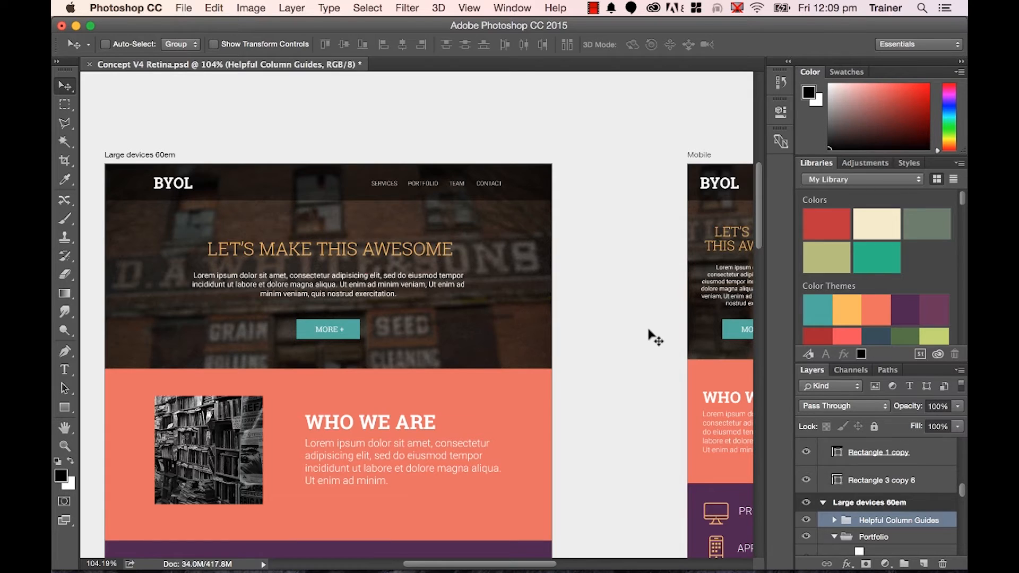
mouse_move(335, 146)
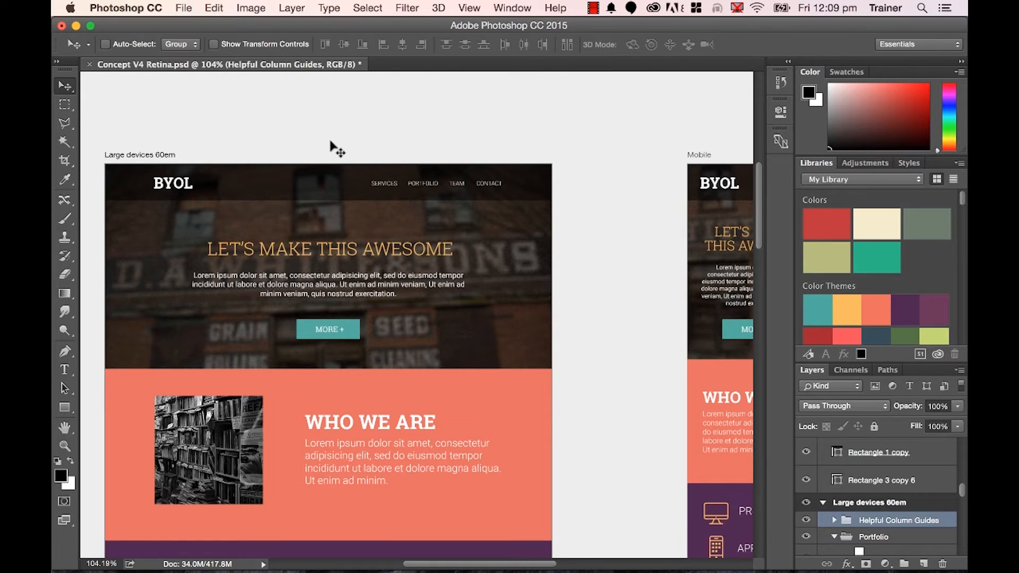
mouse_move(348, 157)
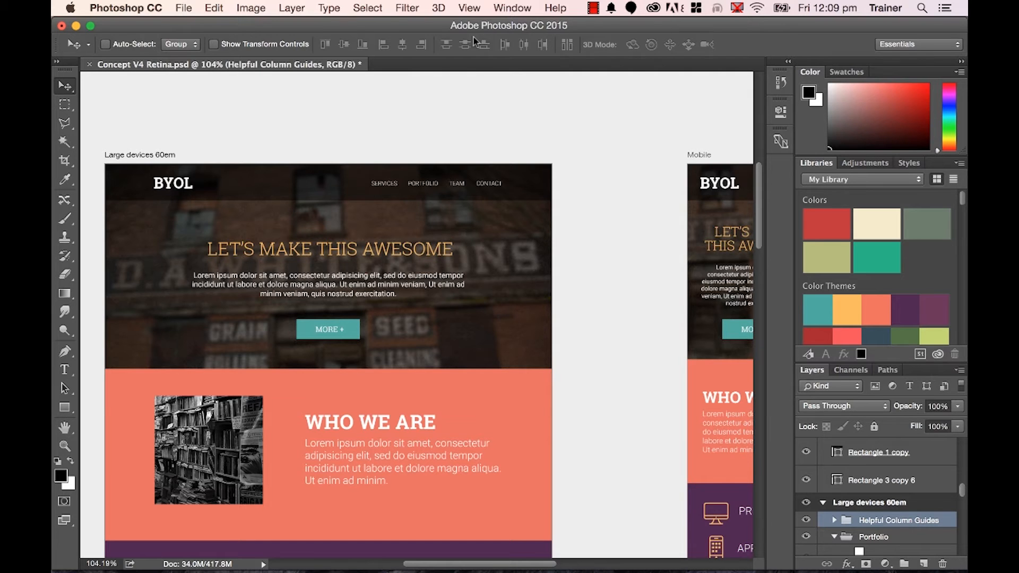
Step: Open the View menu in the BYOL website concept document
click(469, 8)
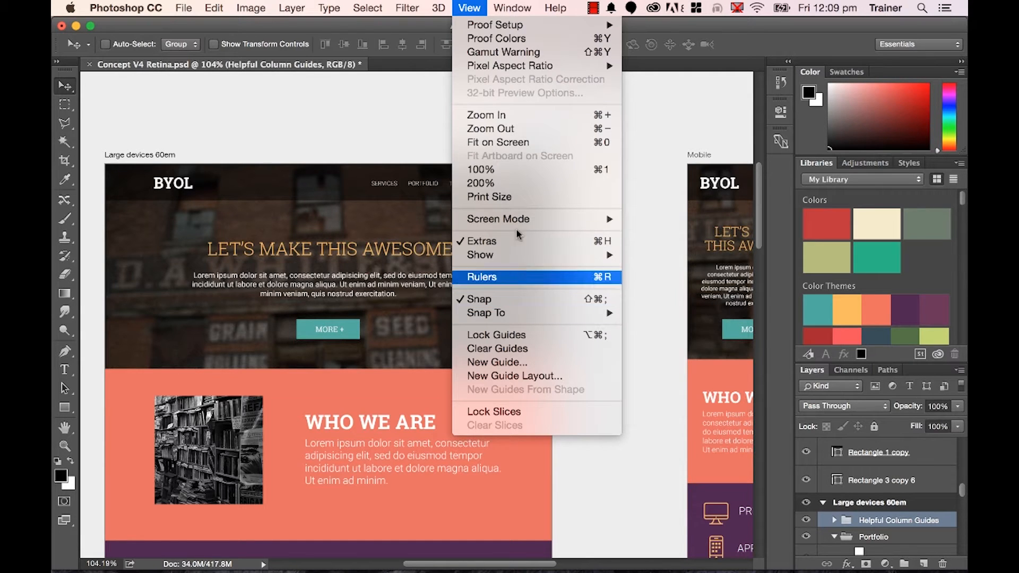
Step: Turn on View > Rulers so rulers frame the mockup in centimetres
click(481, 277)
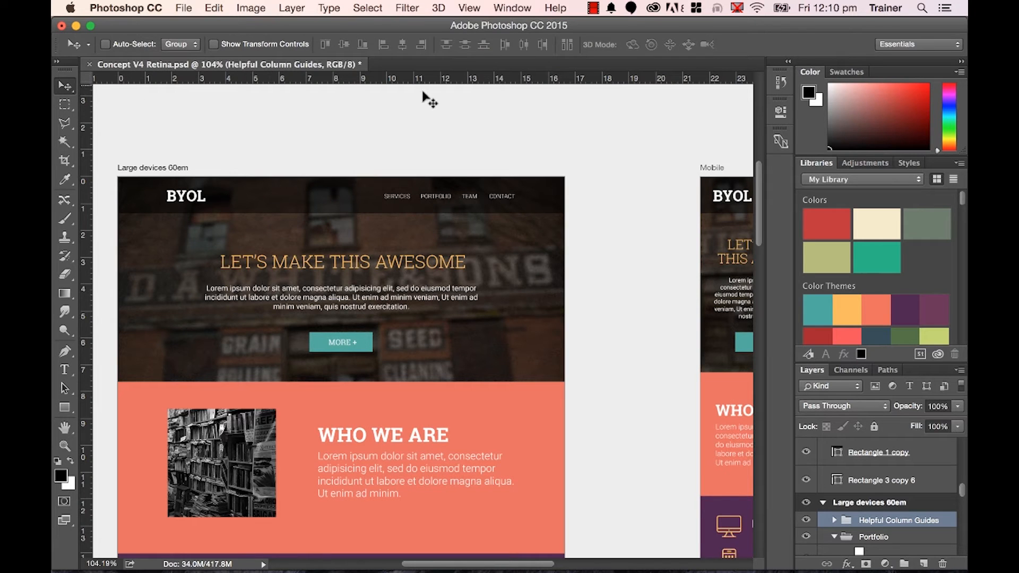
mouse_move(575, 79)
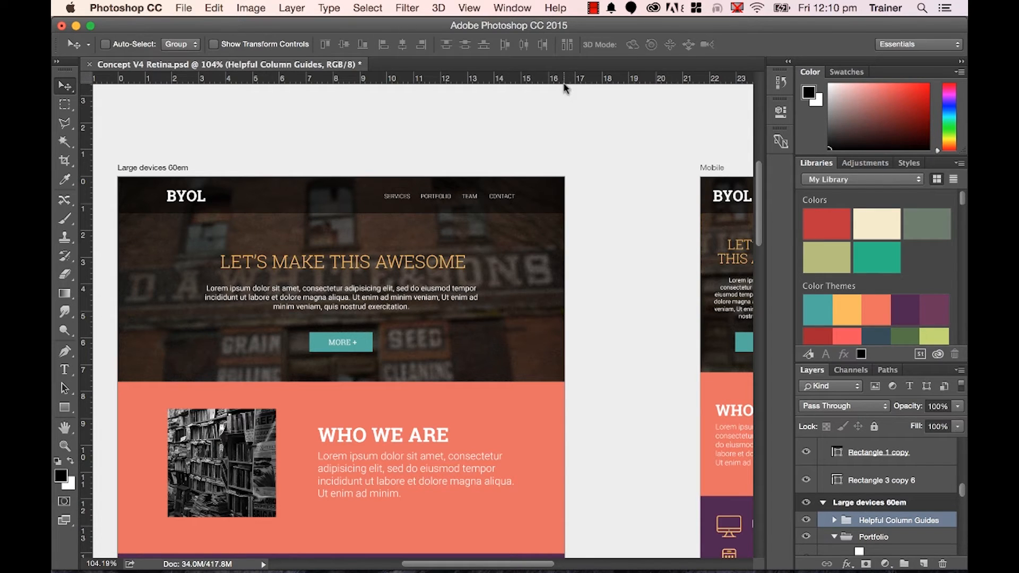
mouse_move(567, 84)
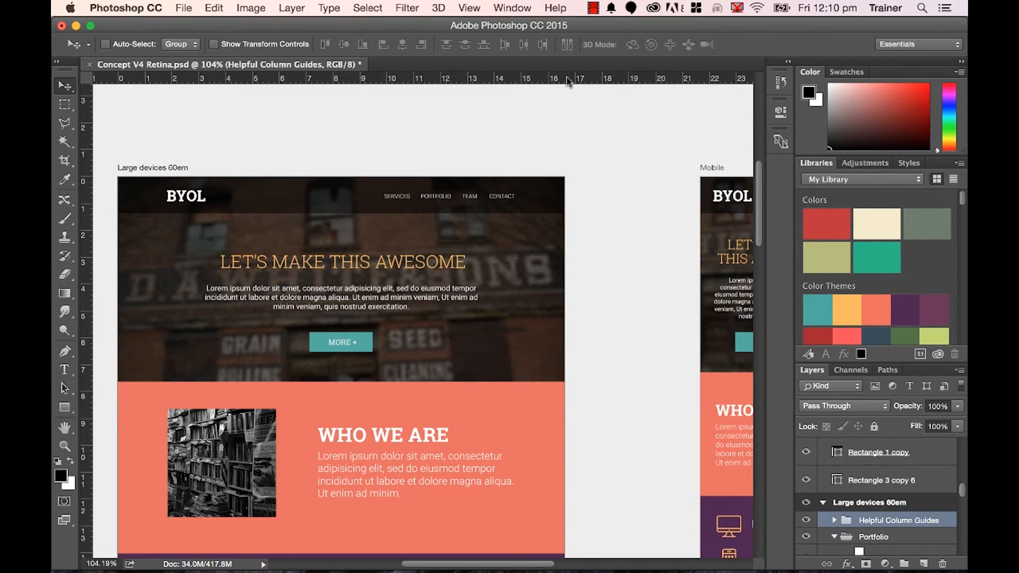
mouse_move(560, 84)
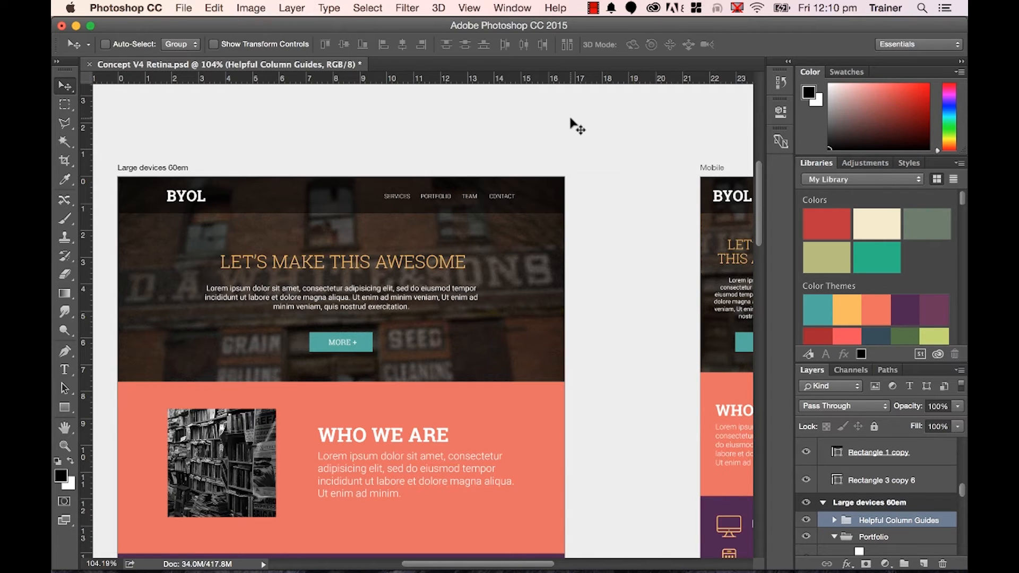
mouse_move(566, 84)
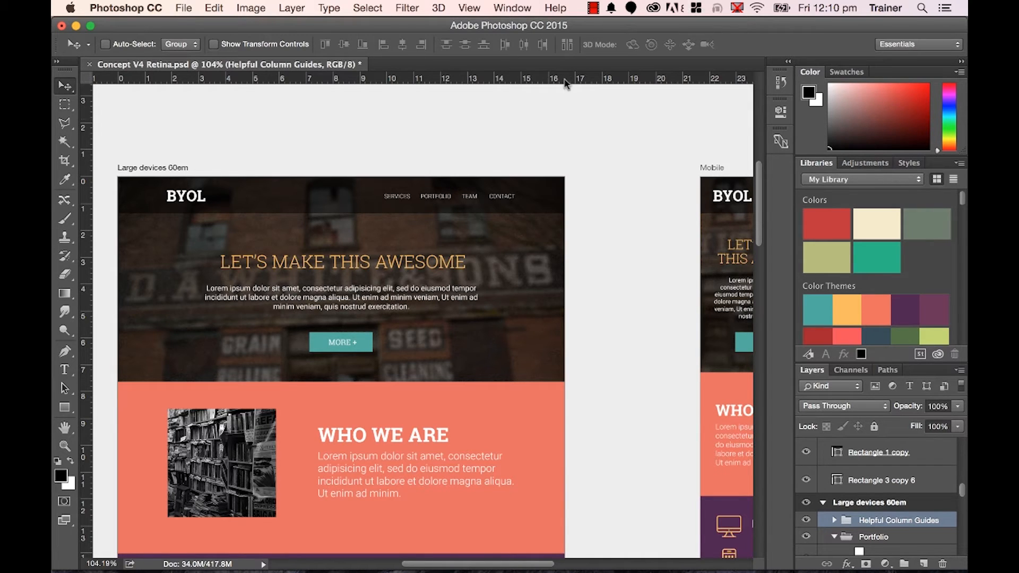
mouse_move(334, 157)
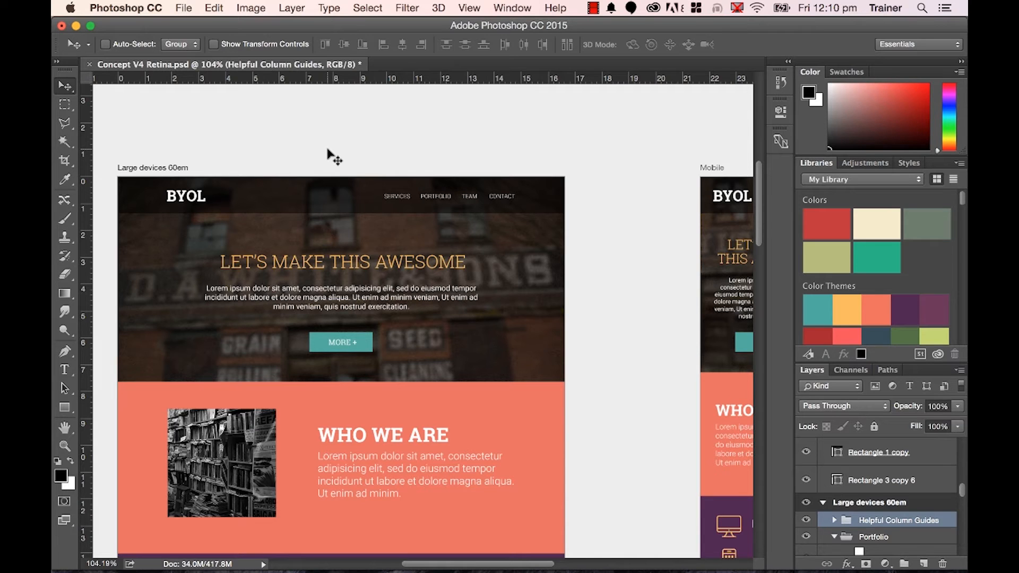
mouse_move(133, 6)
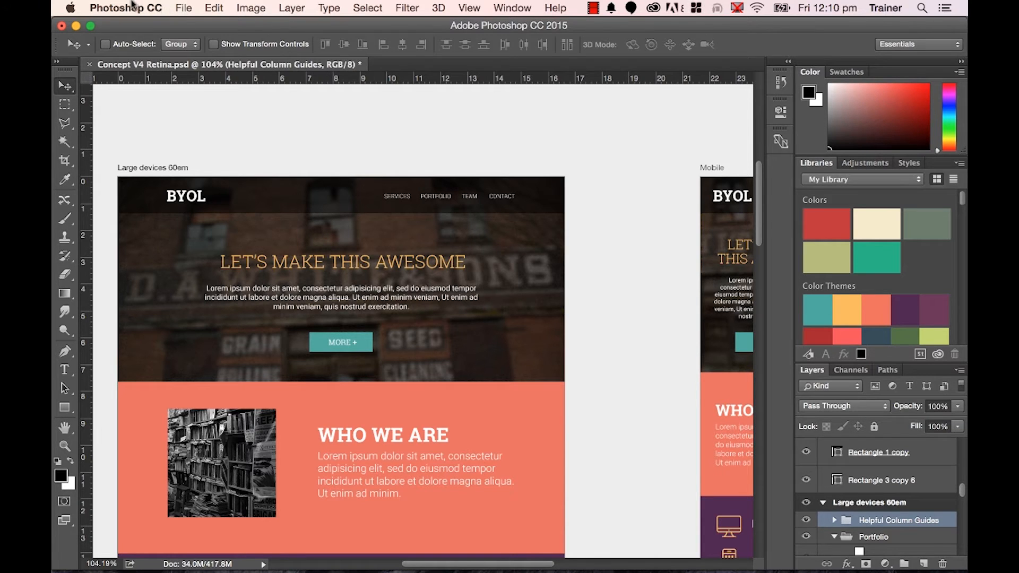
Step: Open the Units & Rulers page of Photoshop CC Preferences
click(125, 8)
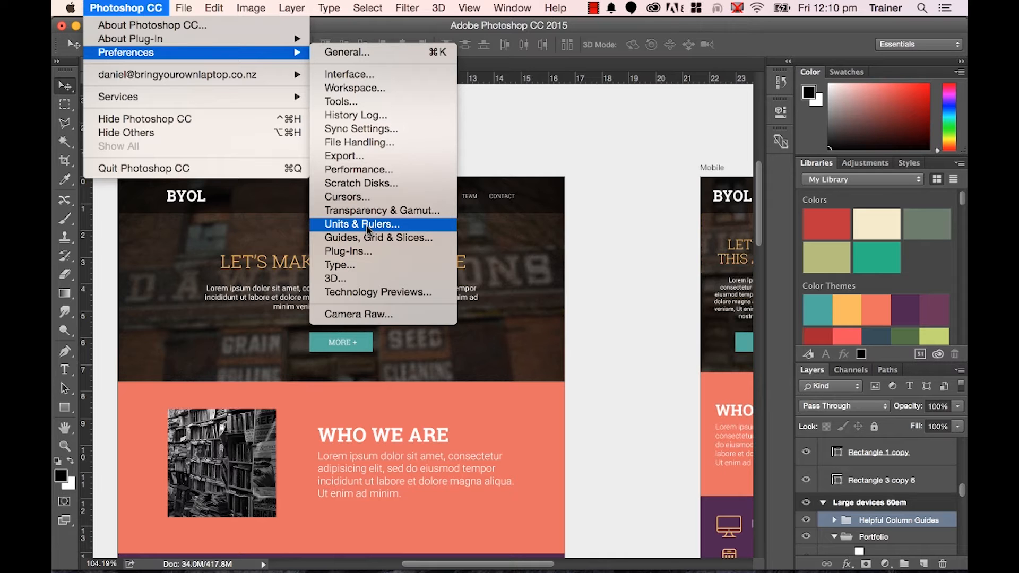
click(214, 8)
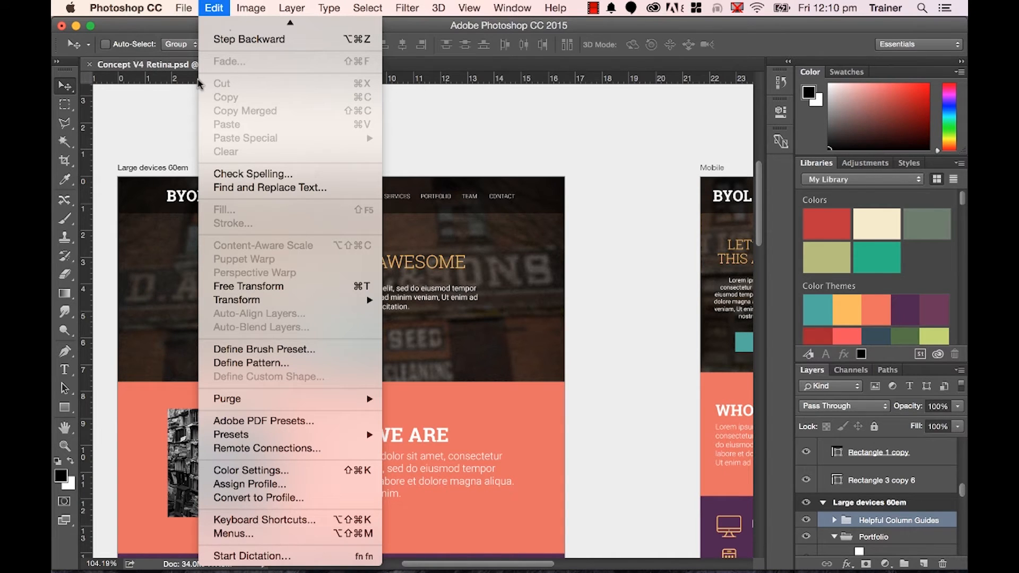
click(125, 8)
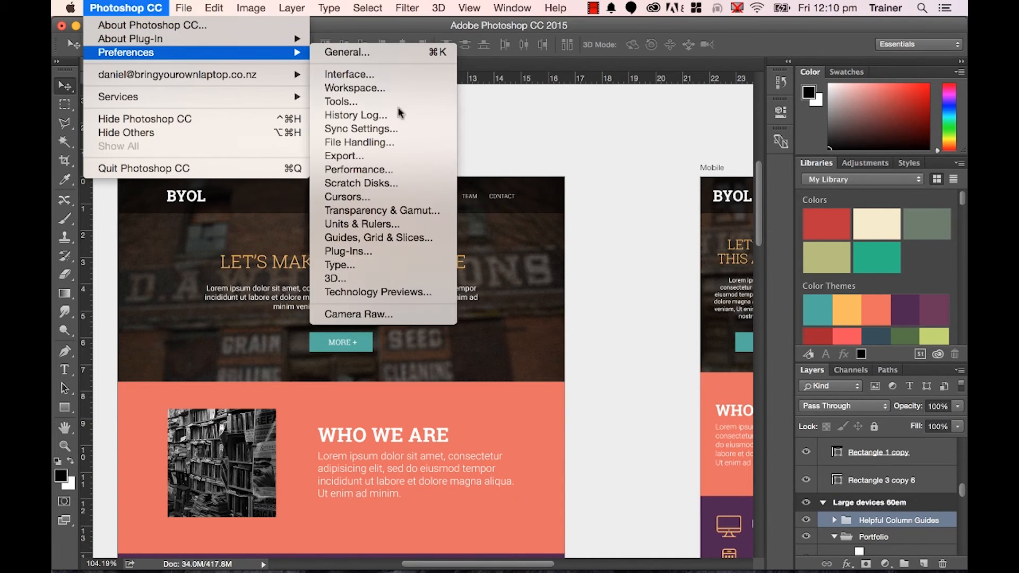
click(364, 225)
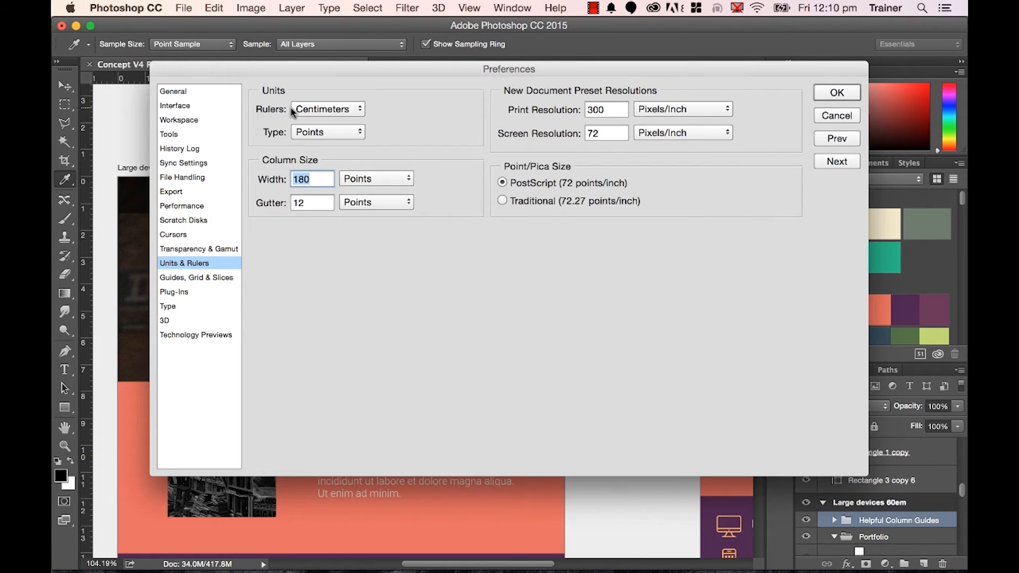
mouse_move(317, 118)
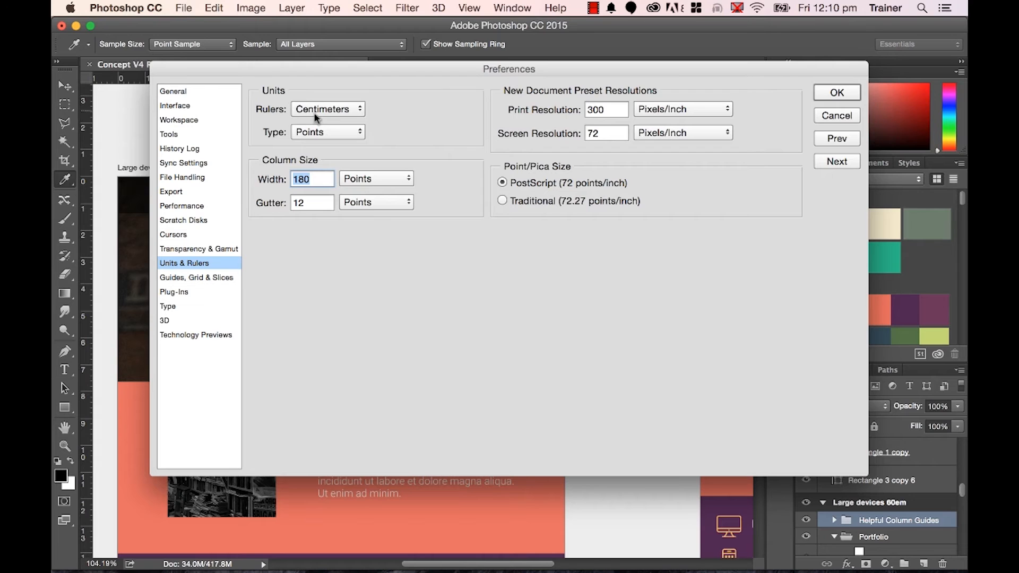
Step: Set Rulers and Type units to Pixels and confirm with OK
click(328, 108)
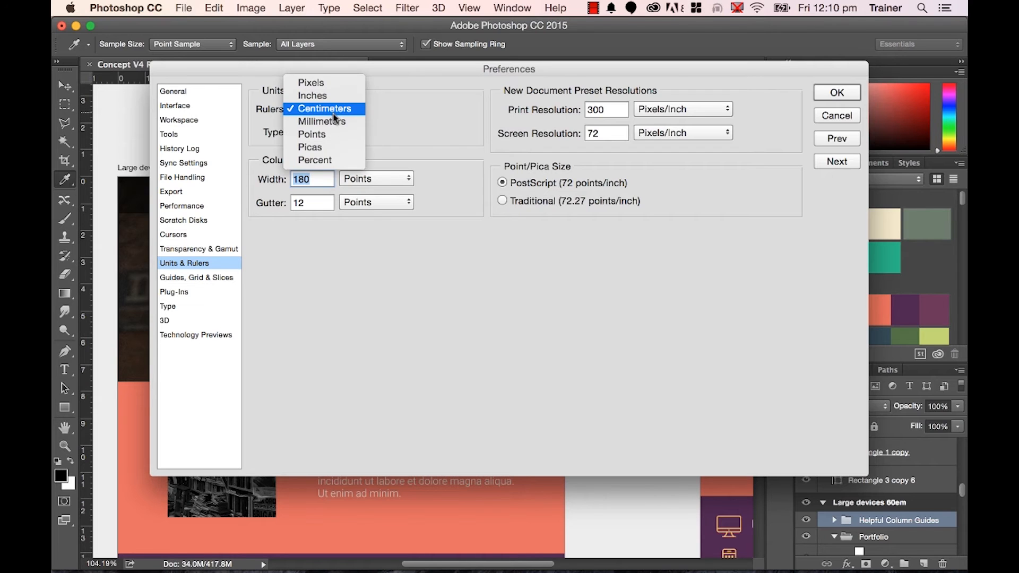
click(310, 83)
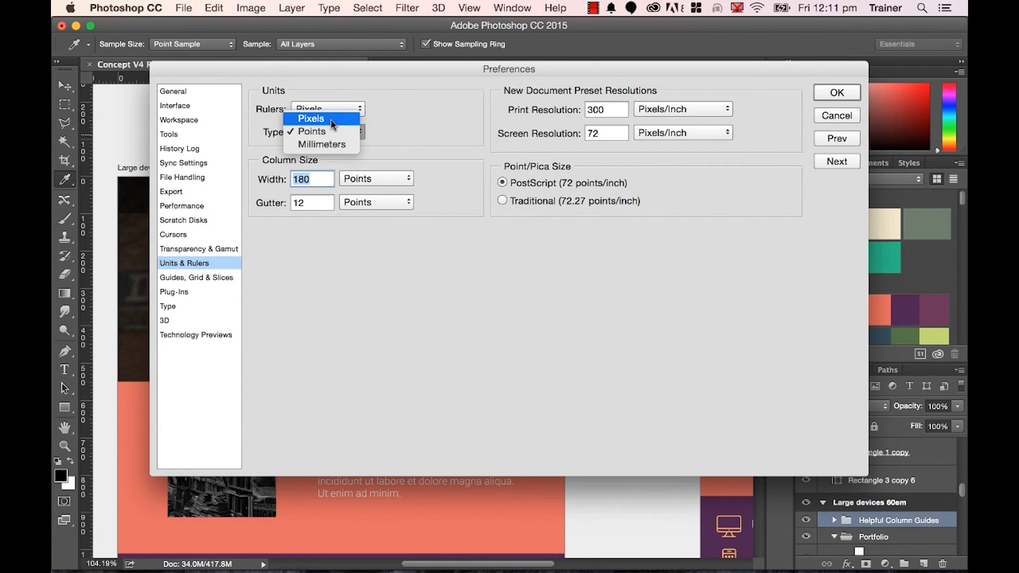
click(312, 119)
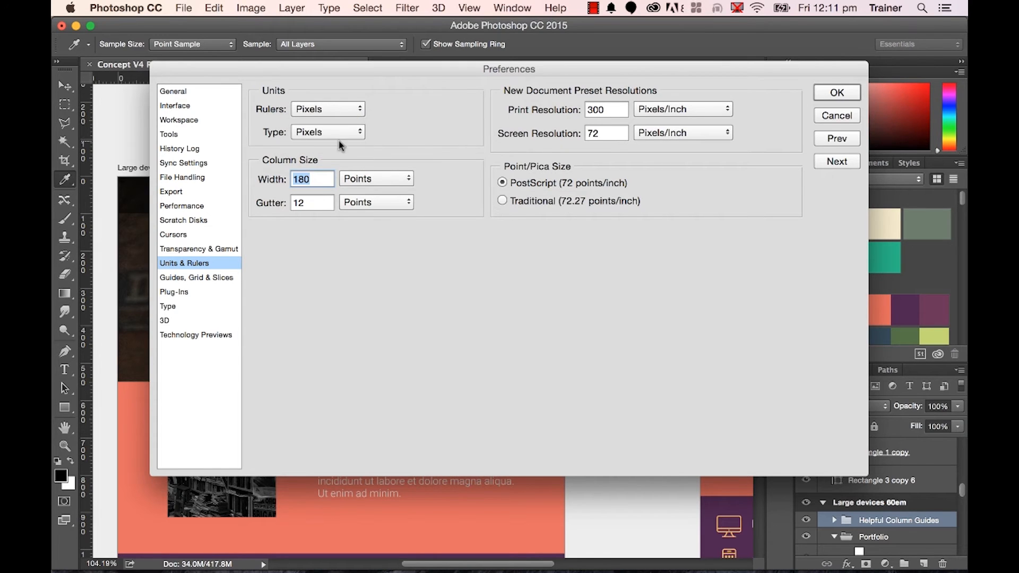
mouse_move(470, 144)
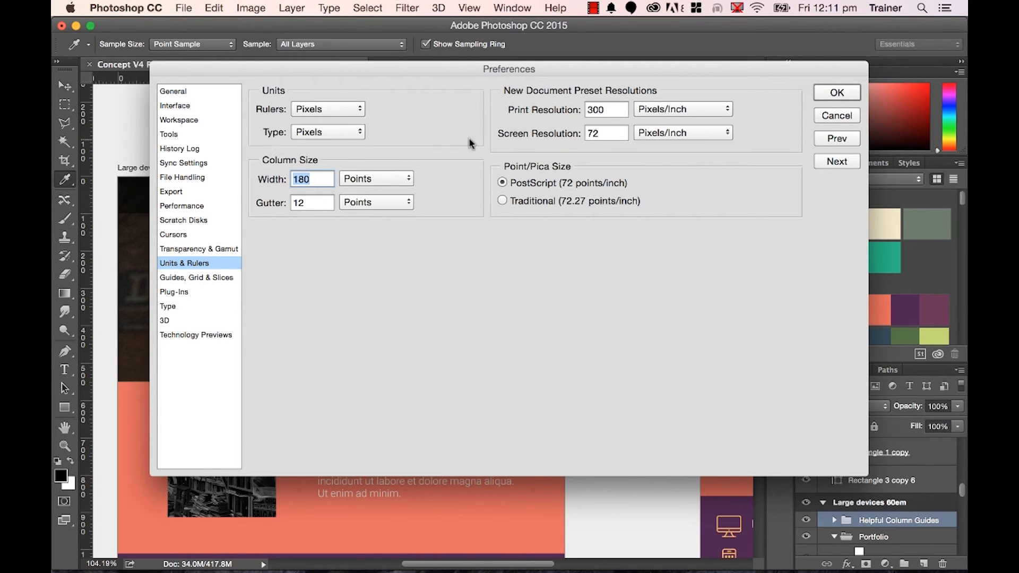
click(839, 93)
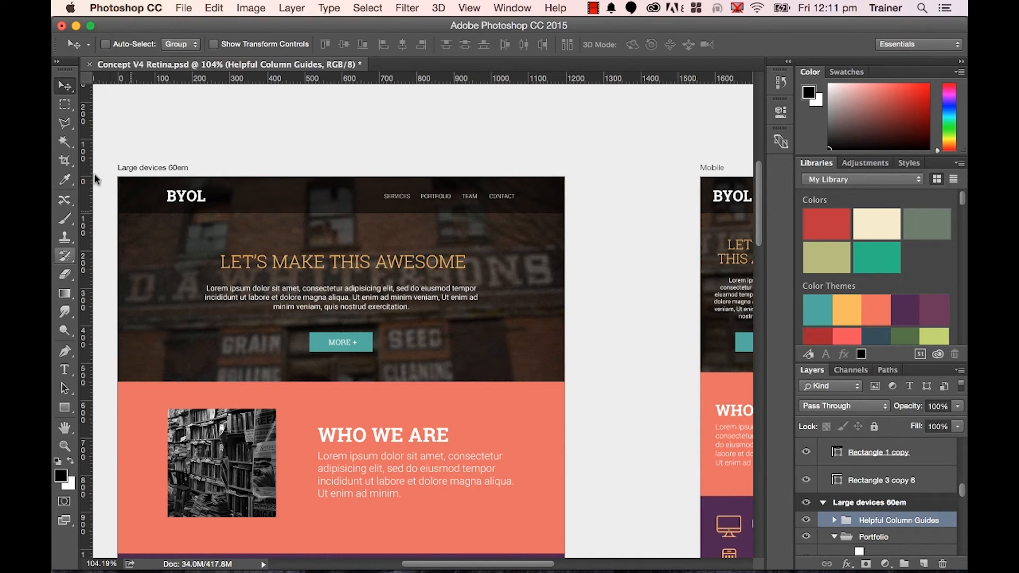
Step: Select the Horizontal Type tool to confirm Museo Slab 900 reads 120 px
click(64, 369)
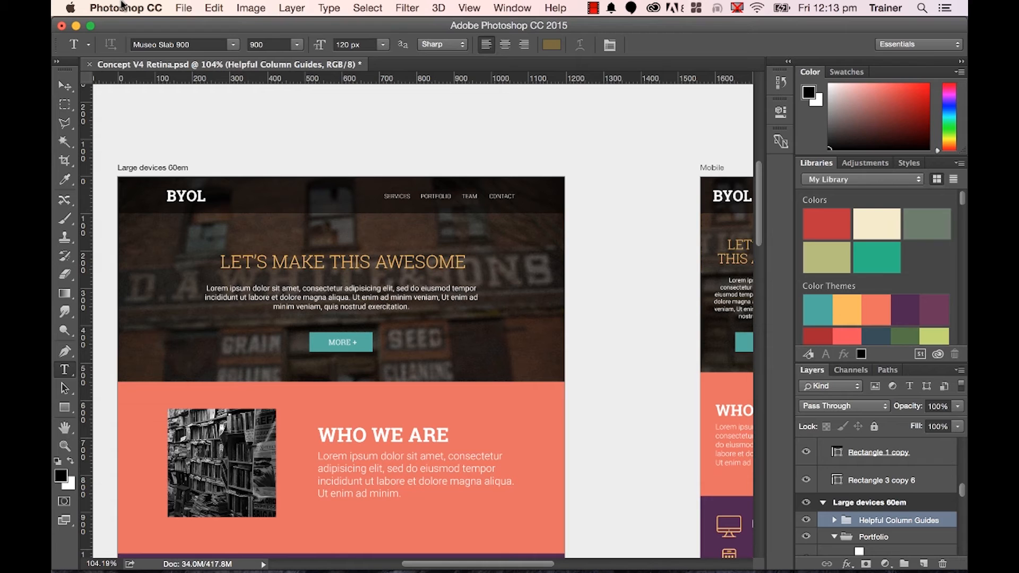
Step: In Units & Rulers preferences, set Rulers to Centimeters and Type to Points
click(125, 8)
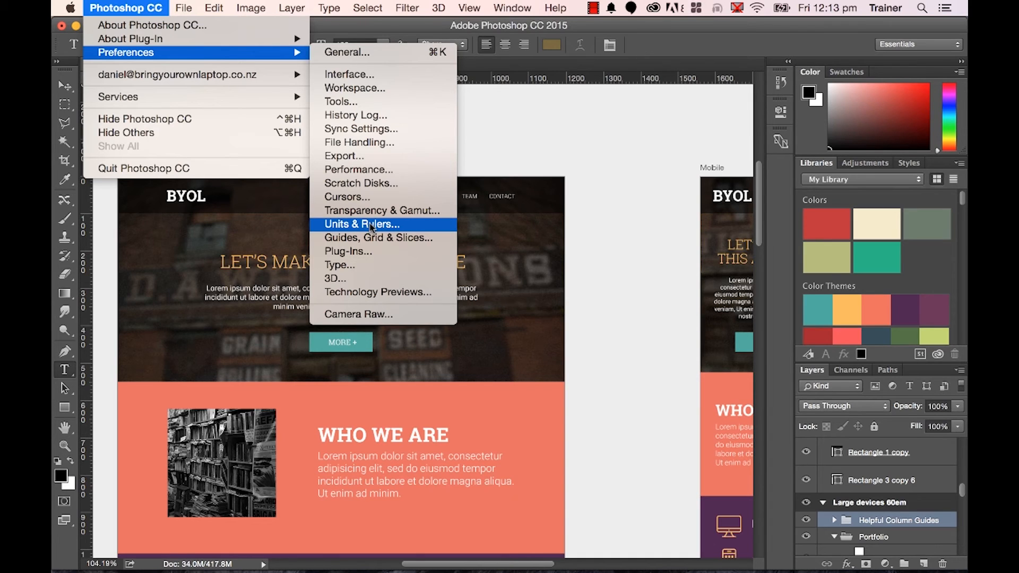
click(361, 224)
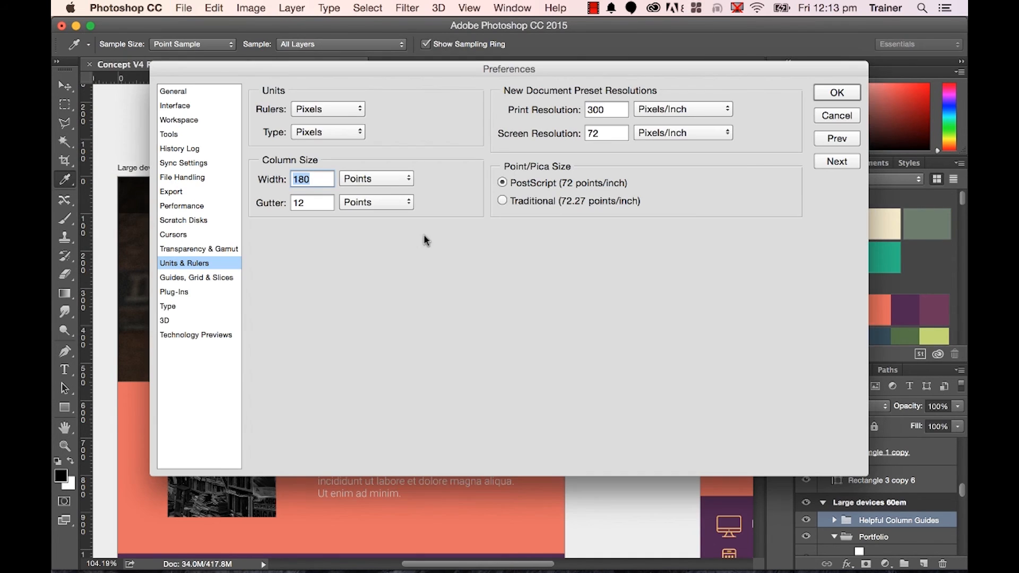
click(327, 108)
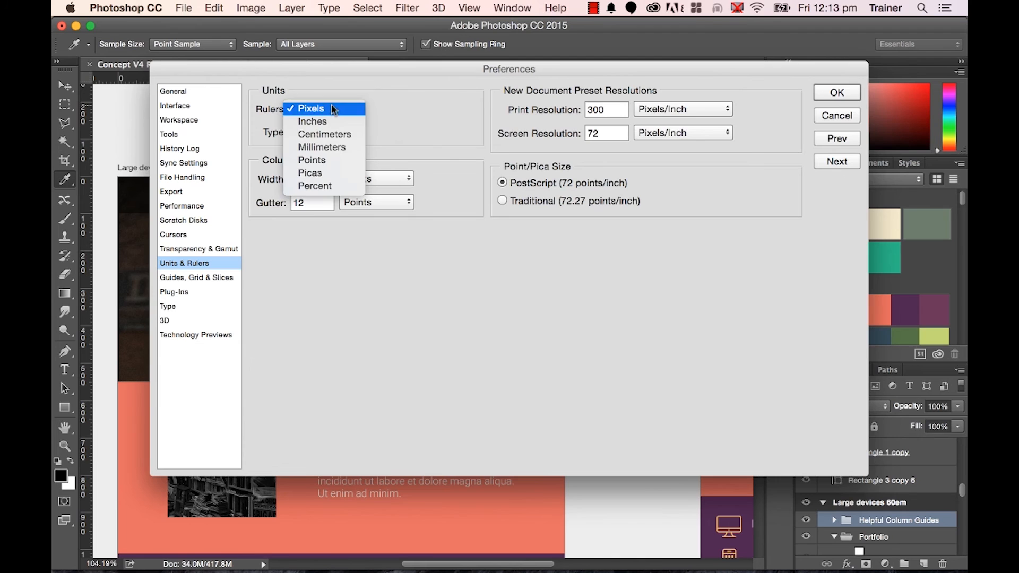
click(324, 133)
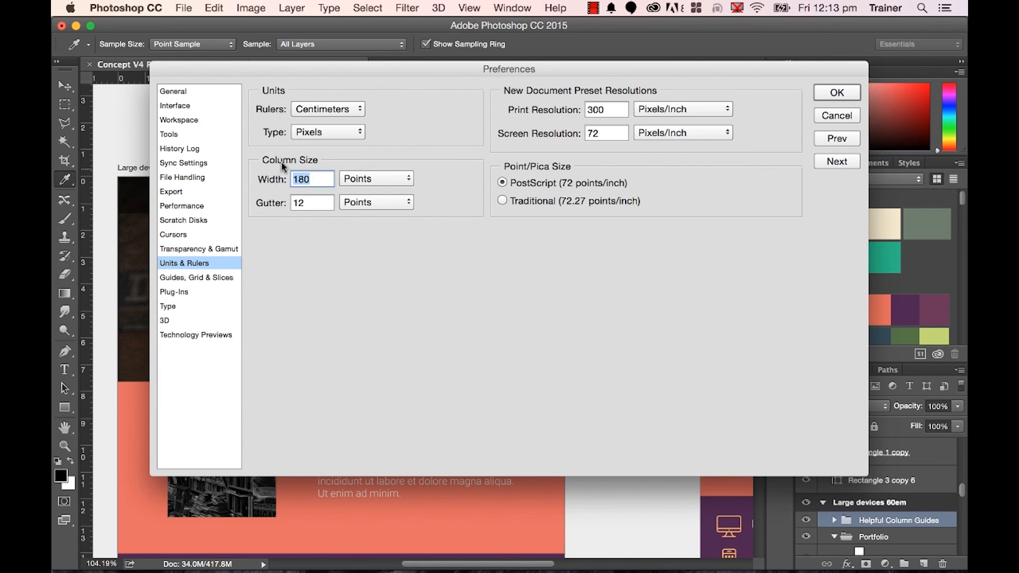
click(328, 132)
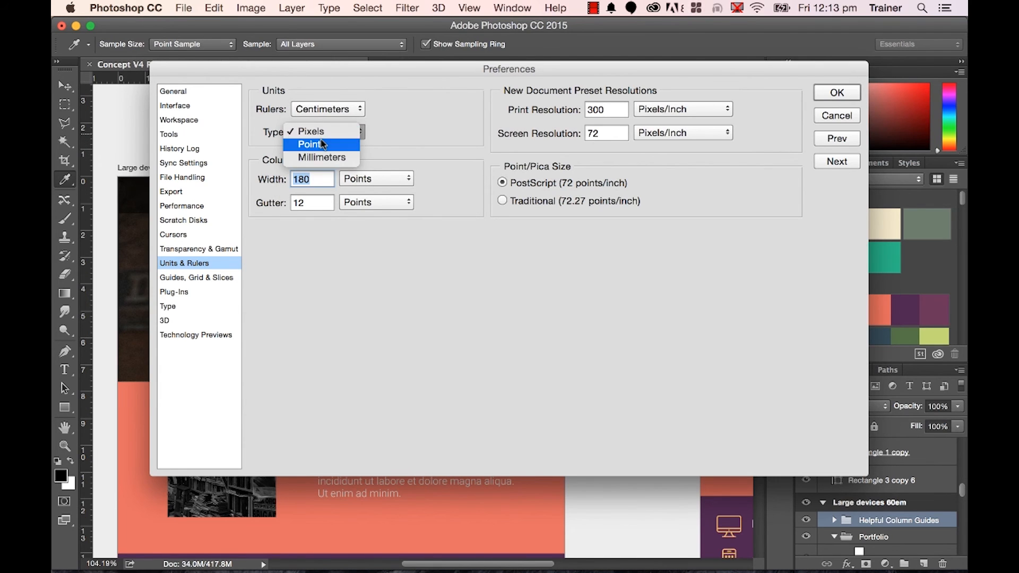
click(311, 145)
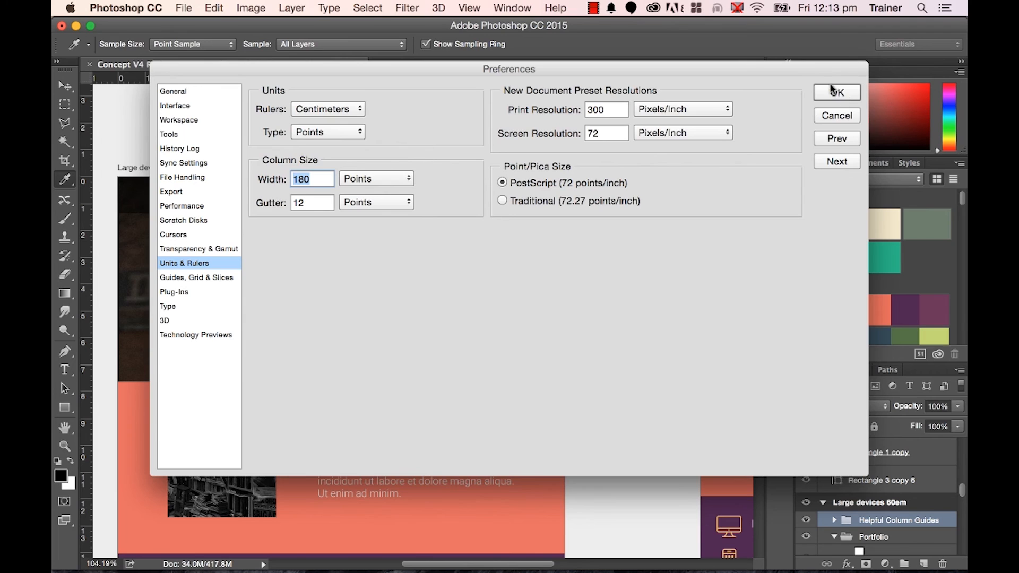